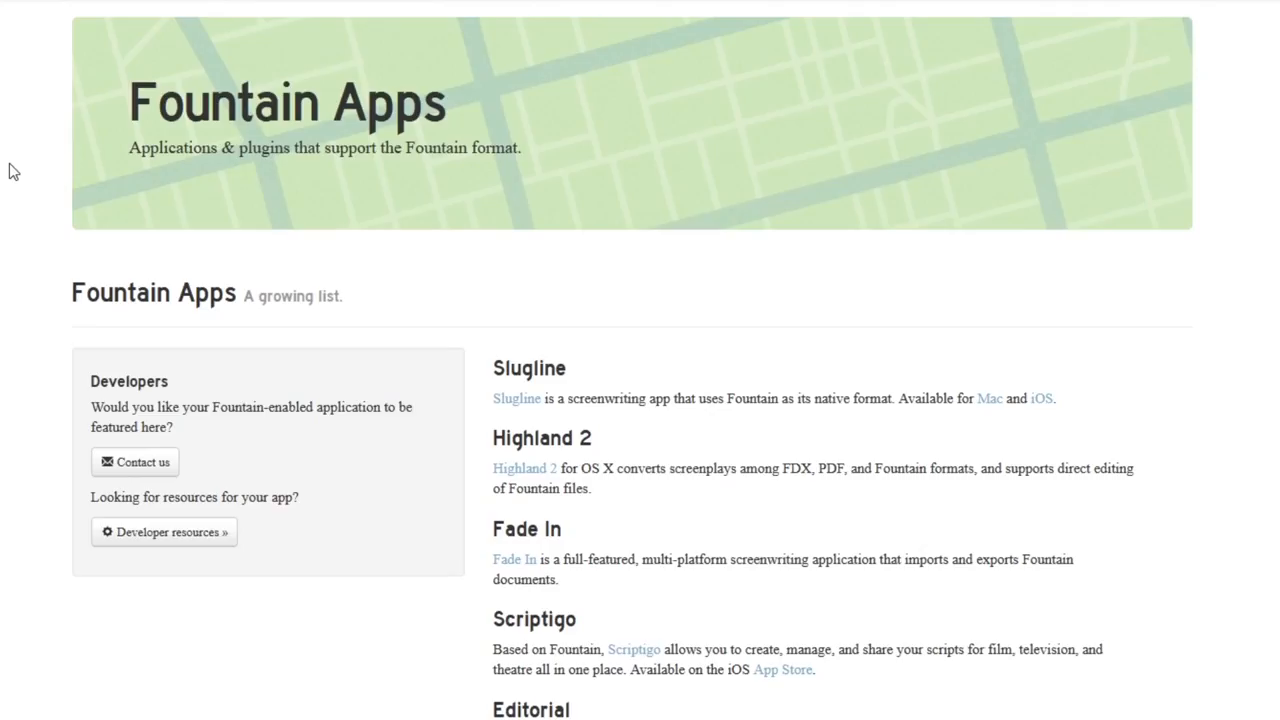
Step: Scroll through the fountain.io Fountain Apps list to Storyist, Afterwriting and Atom
scroll("down", 3)
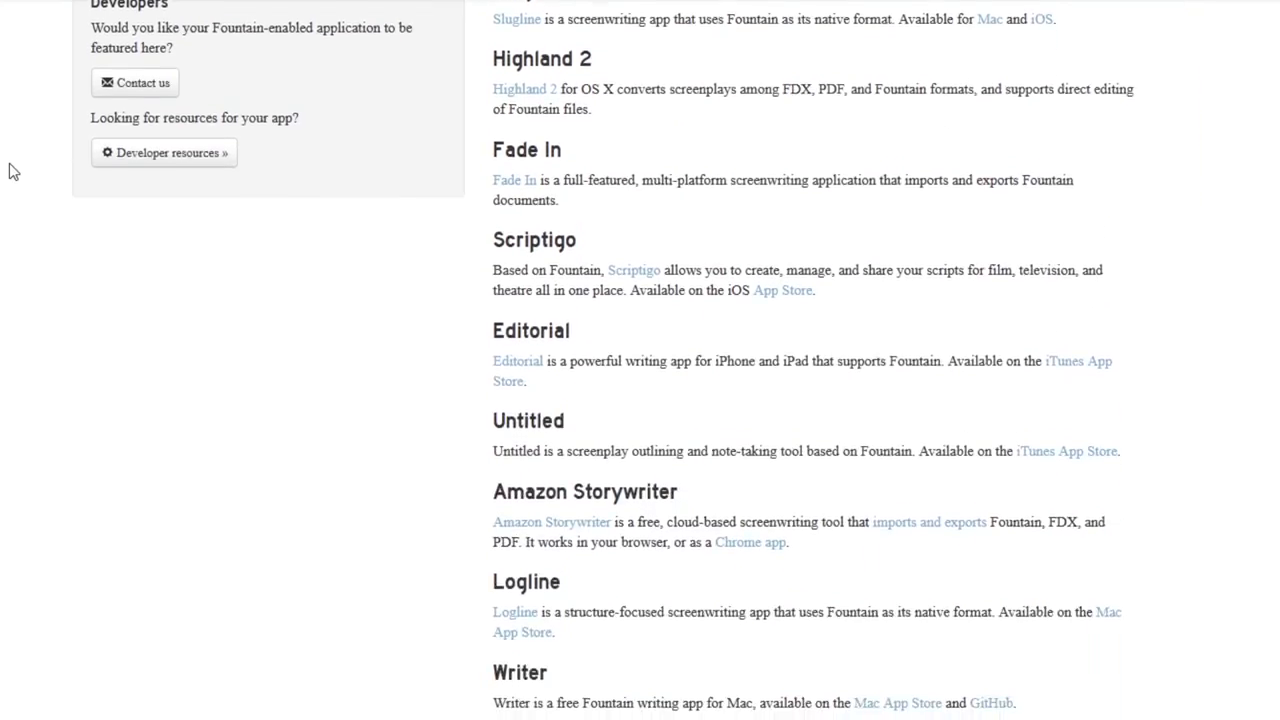
scroll("down", 3)
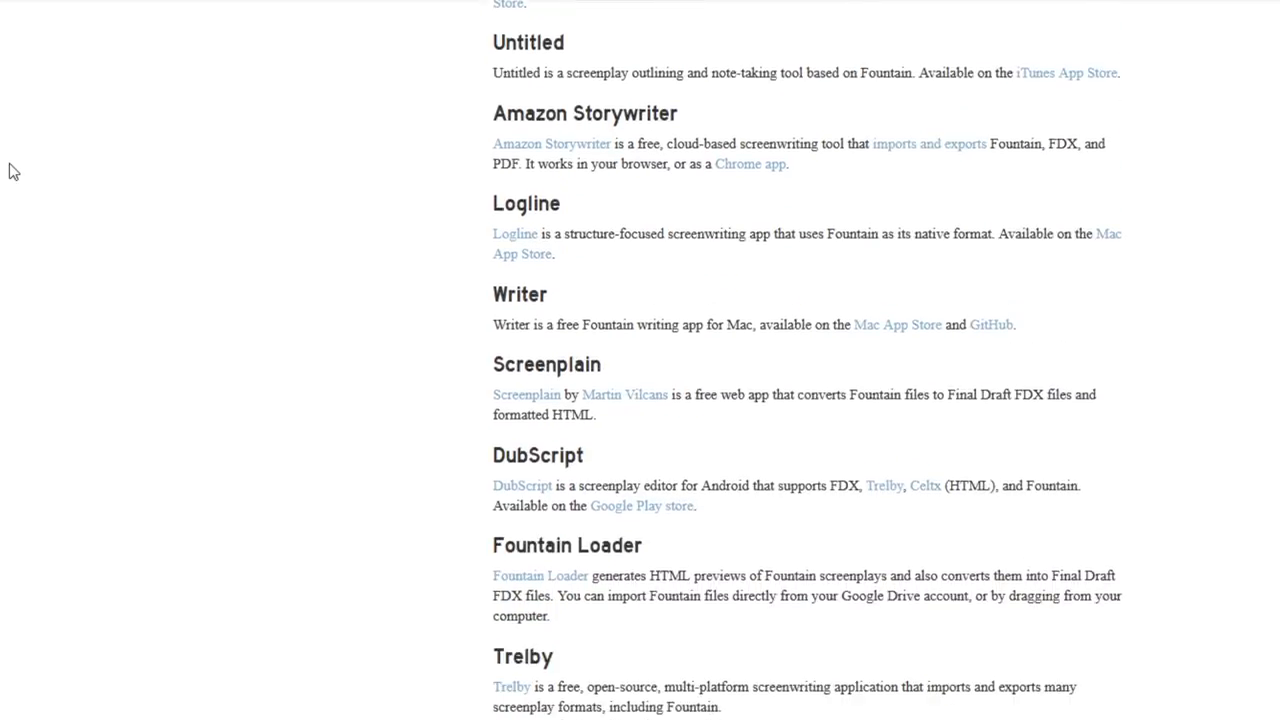
scroll("down", 3)
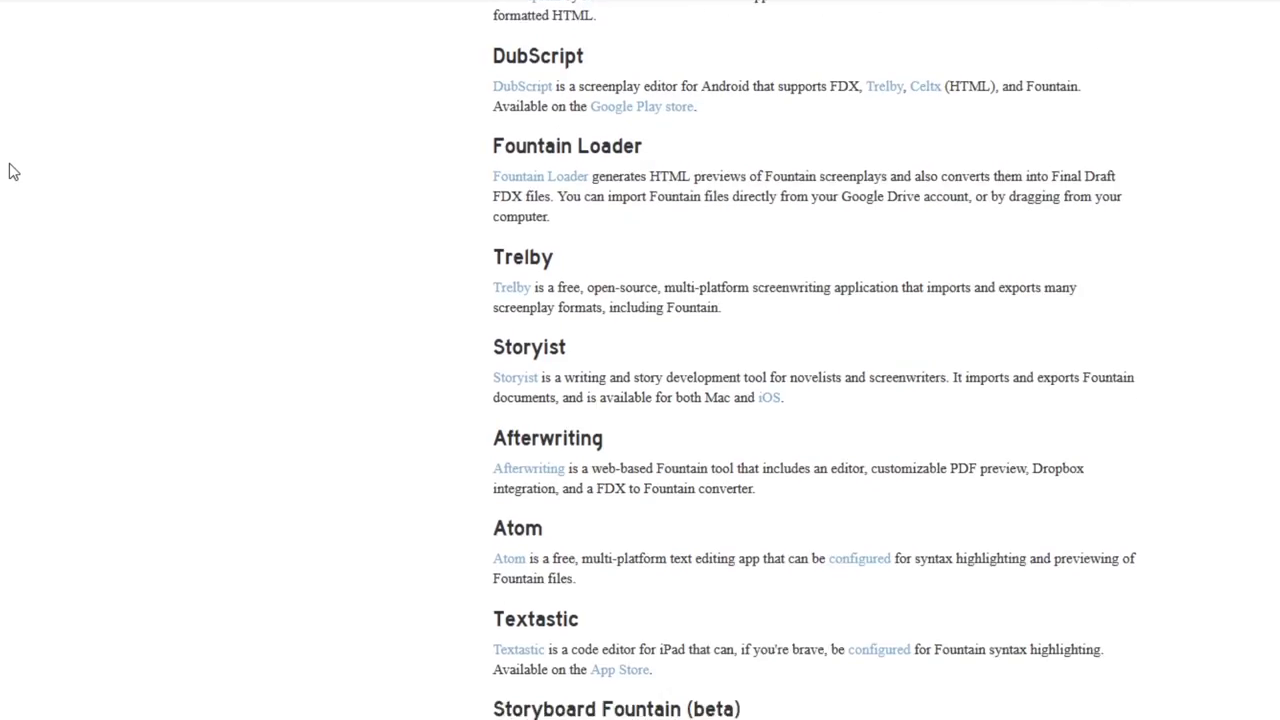
scroll("down", 3)
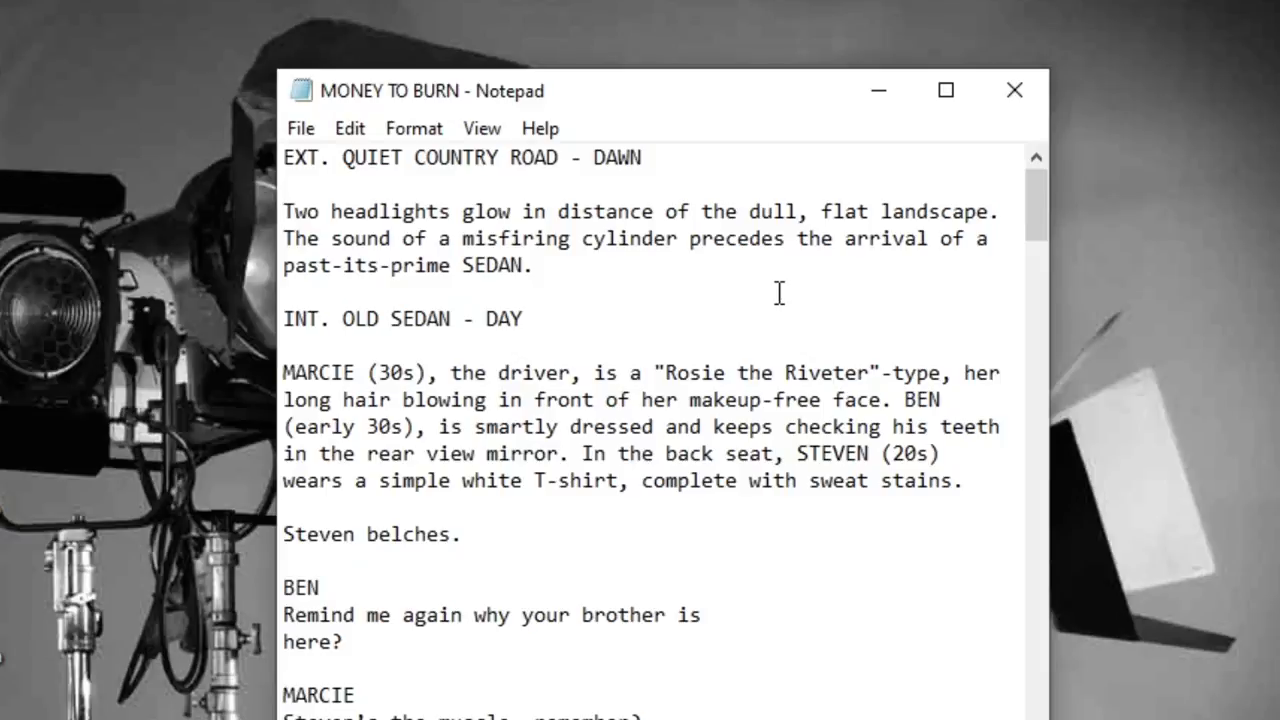
Step: Scroll through the MONEY TO BURN dialogue between Marcie, Steven and Ben in Notepad
scroll("down", 3)
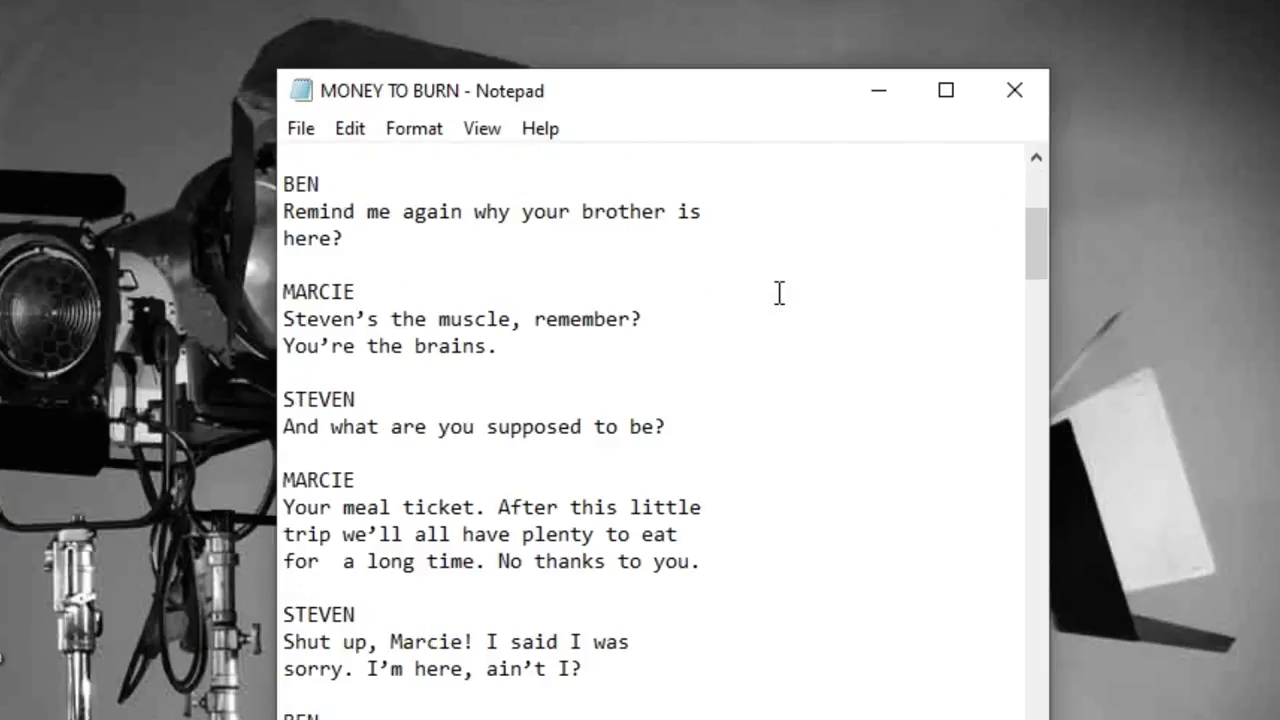
scroll("down", 3)
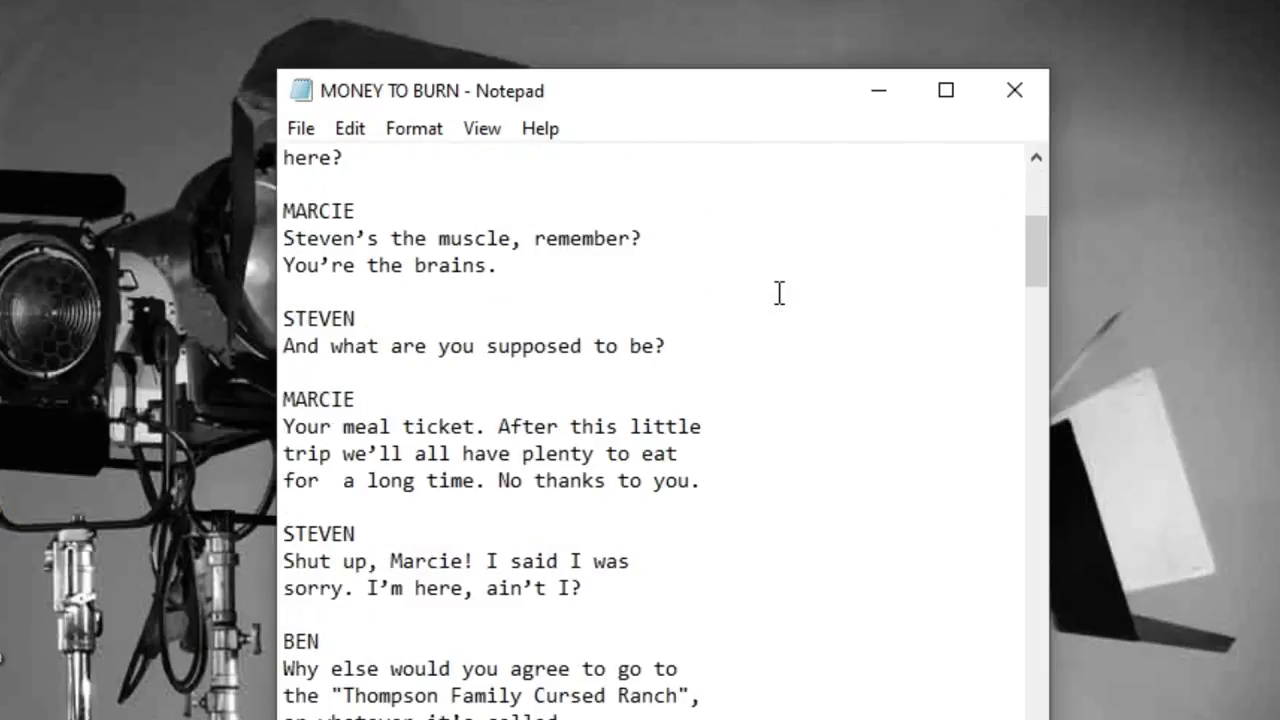
scroll("down", 3)
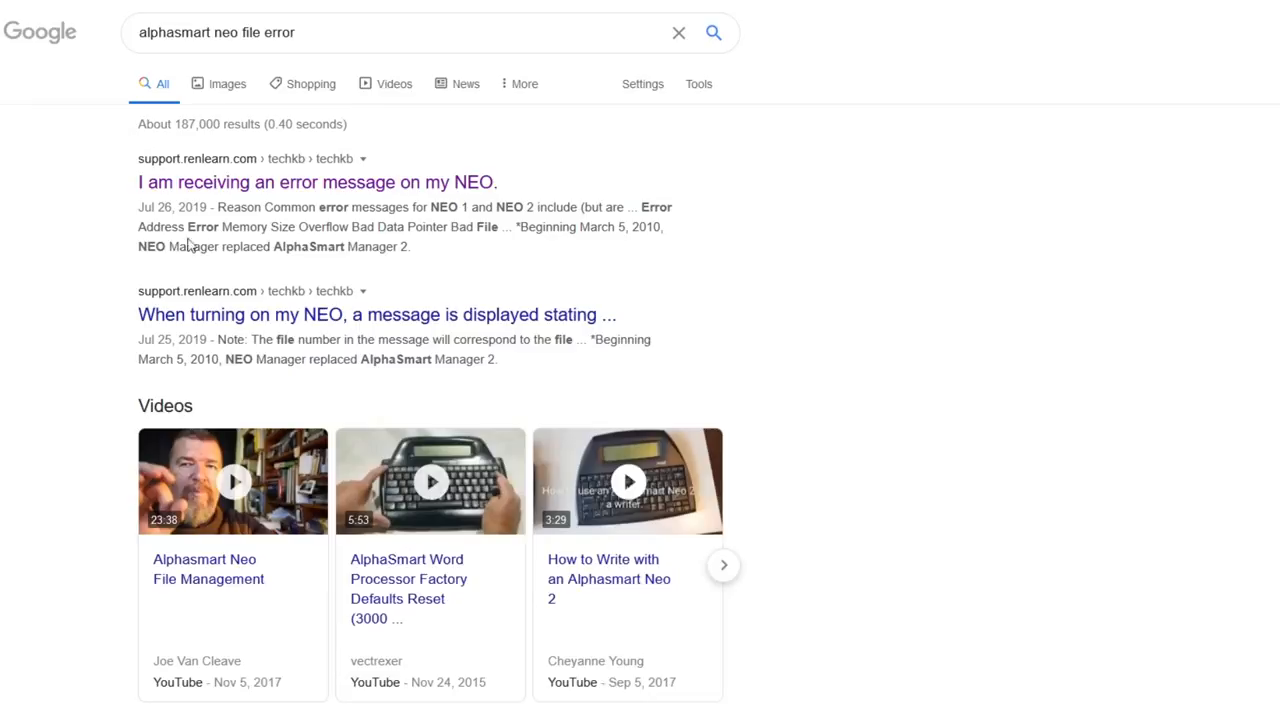
Step: Open the NEO error-message support article and follow its link to KB article 13002475
left_click(317, 182)
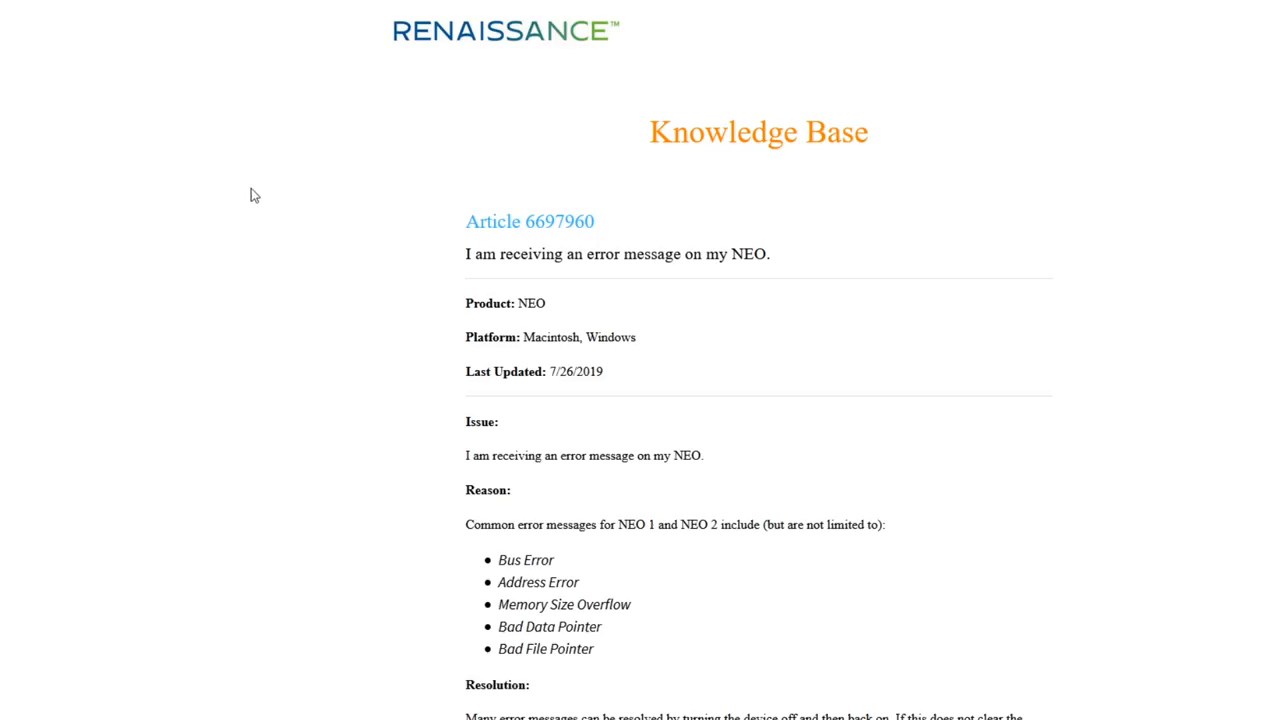
scroll("down", 3)
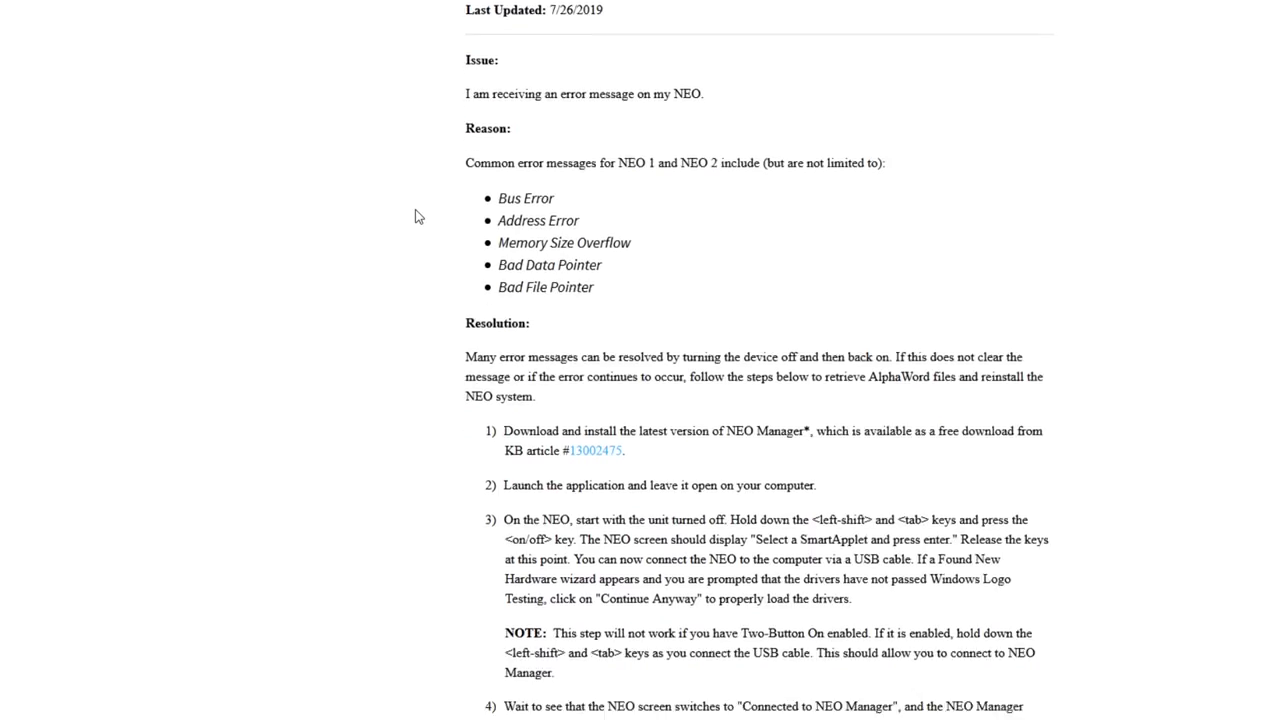
scroll("down", 3)
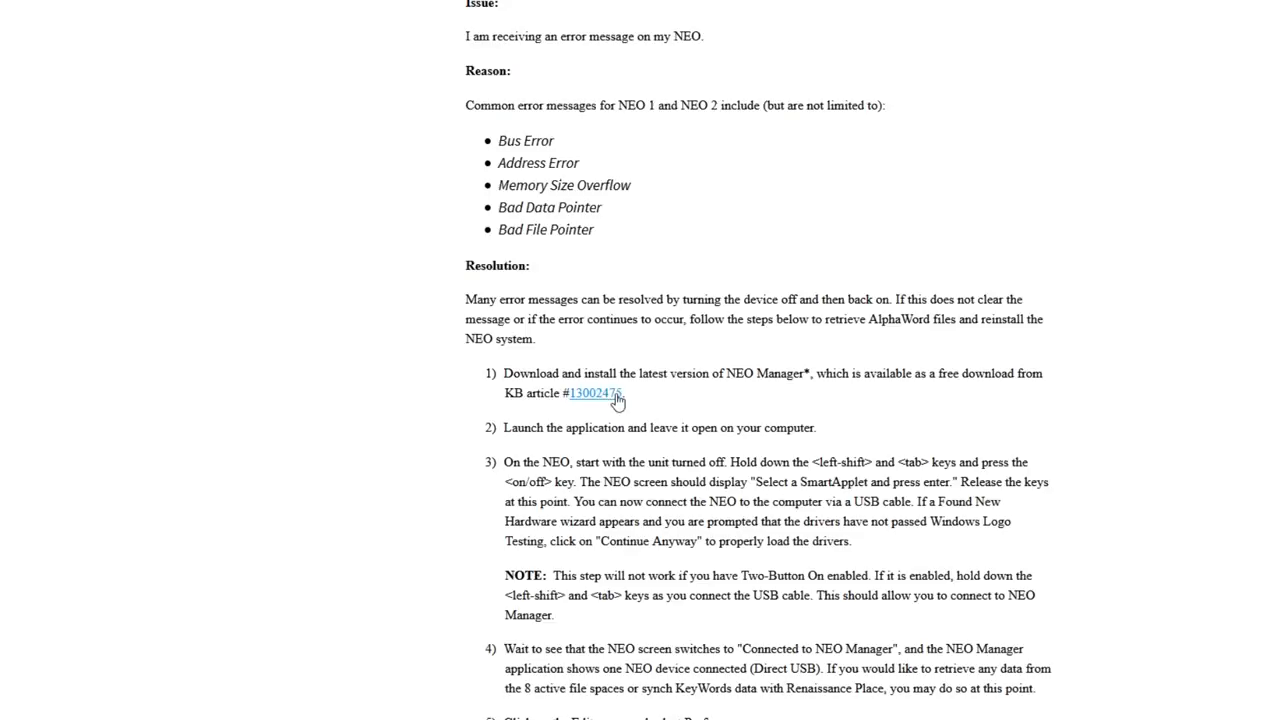
left_click(594, 392)
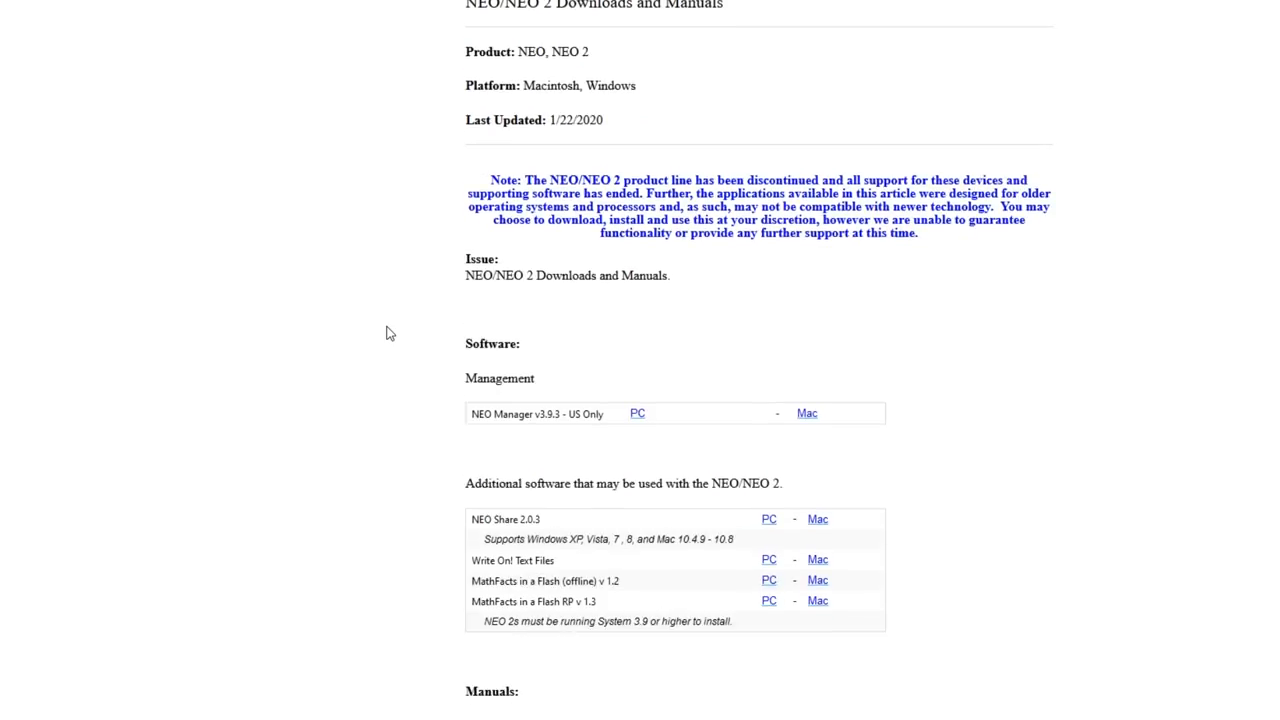
Step: Download and save NEOManager3_9_3USPC.zip, the NEO Manager v3.9.3 PC installer
scroll("down", 3)
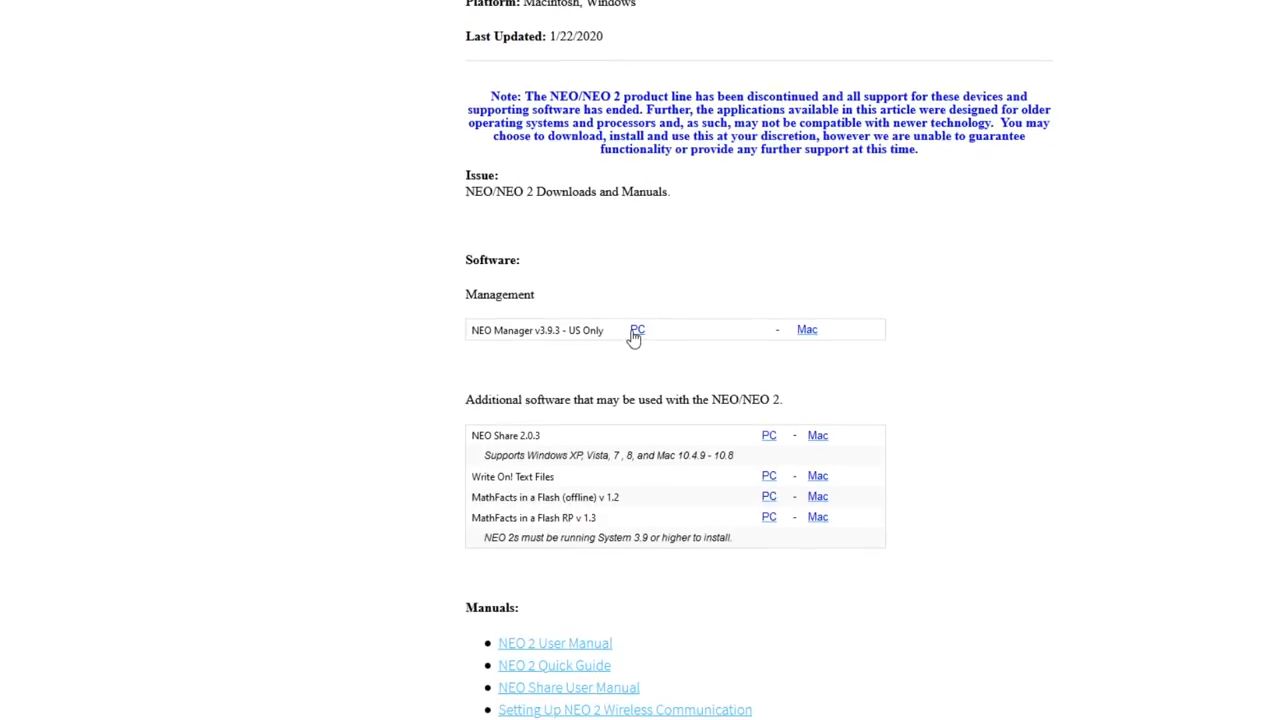
left_click(637, 330)
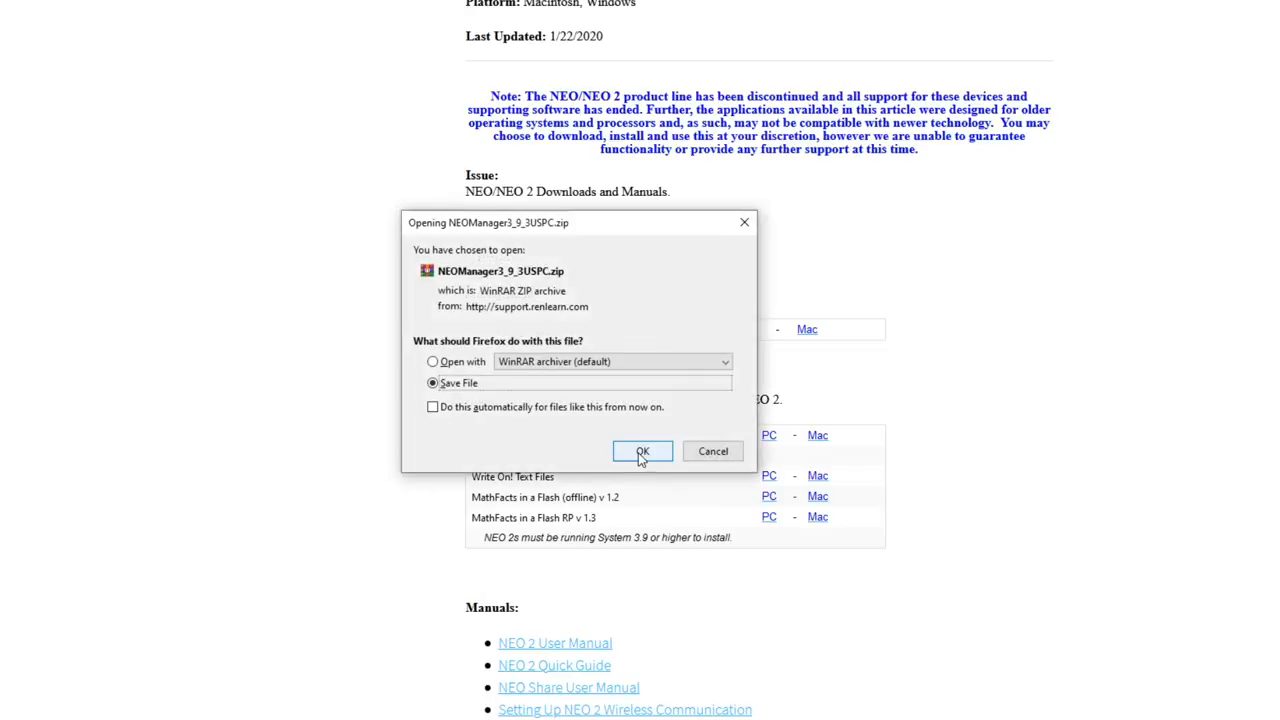
left_click(642, 451)
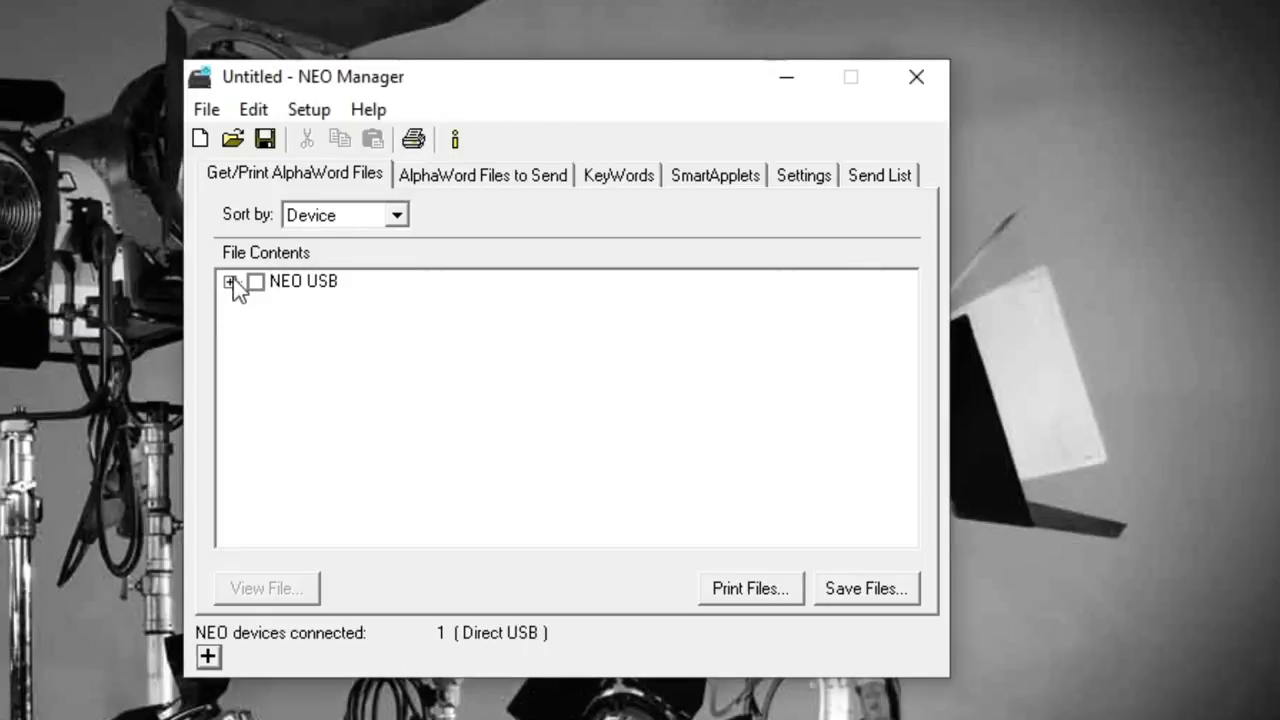
Step: List NEO USB's eight file slots, browse Setup and Edit menus, and view Preferences
left_click(229, 282)
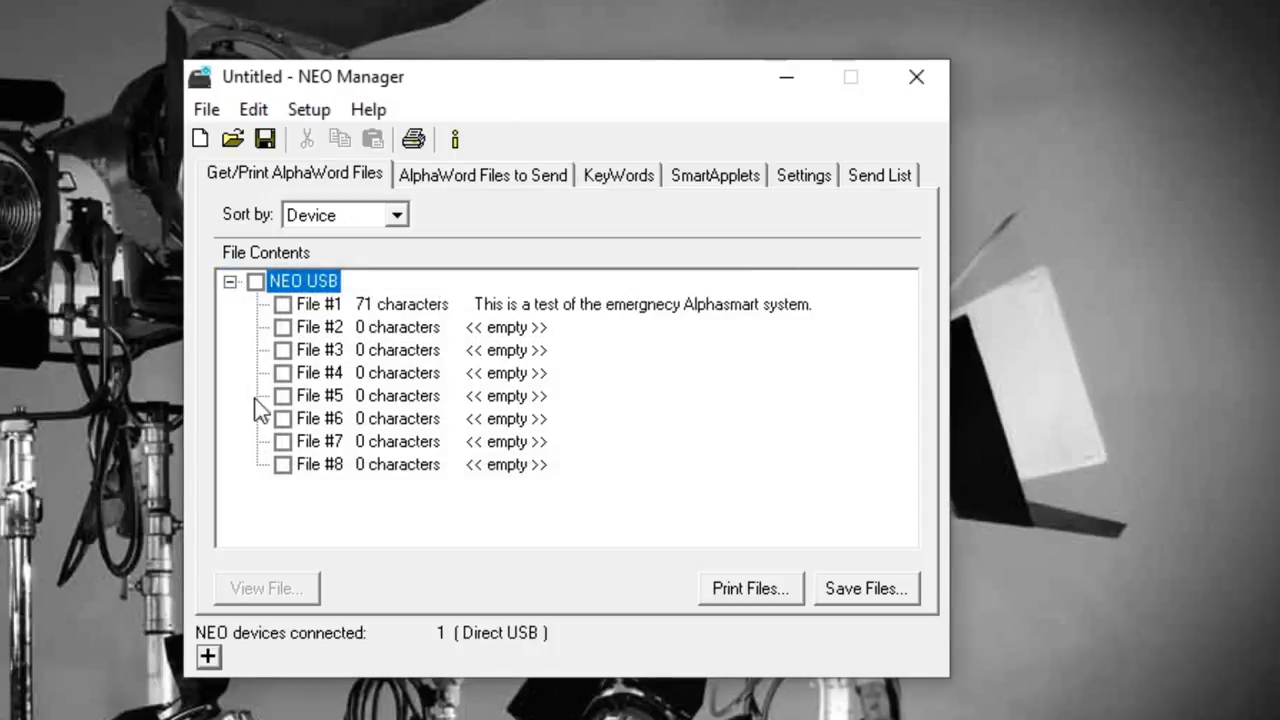
left_click(309, 109)
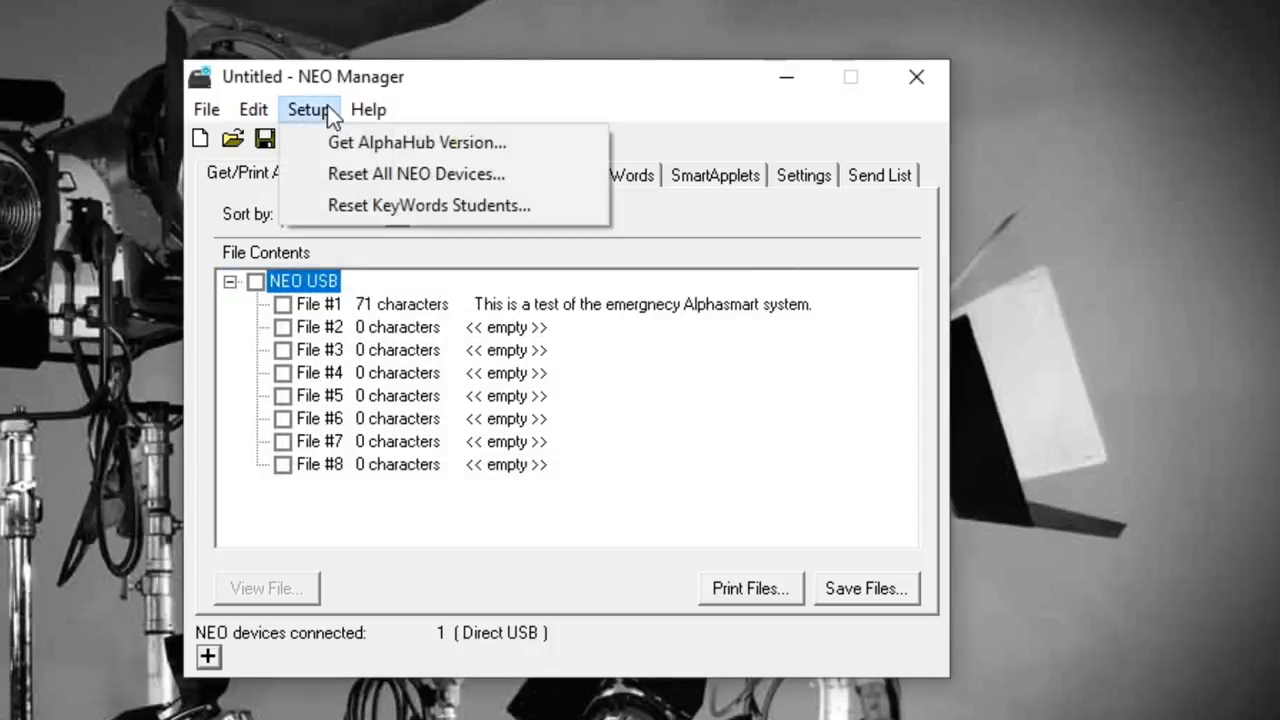
left_click(253, 109)
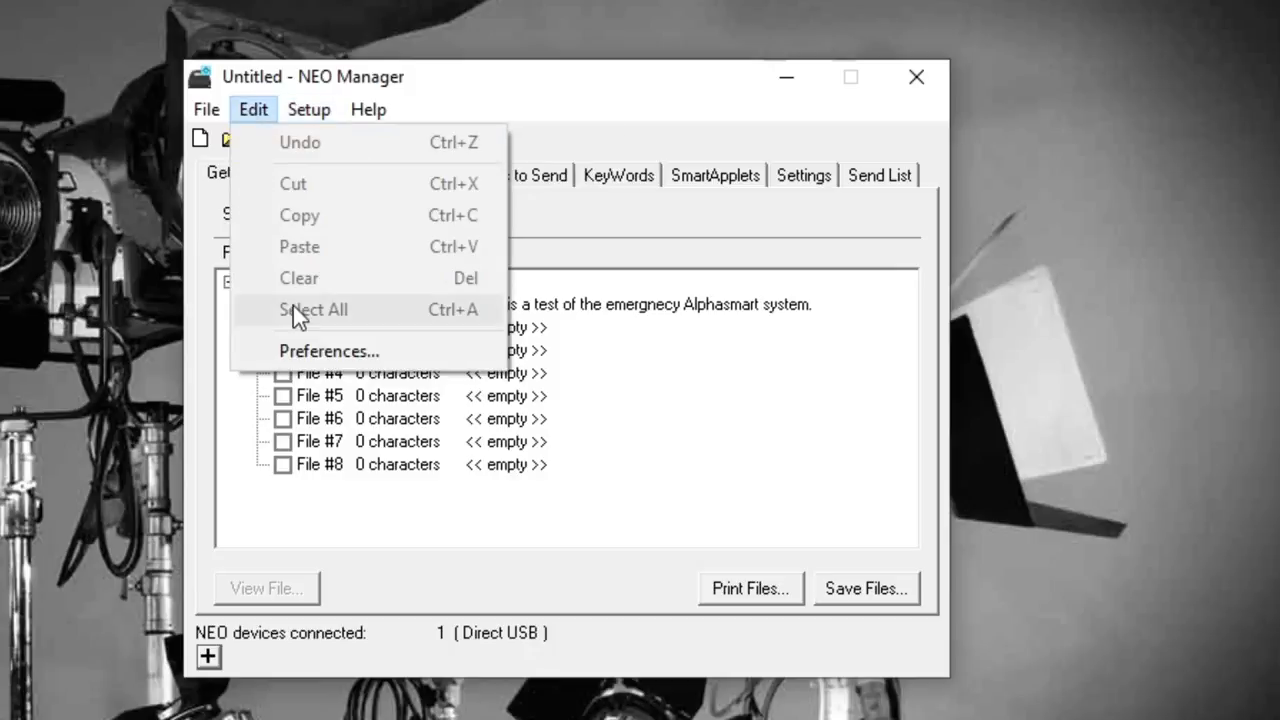
left_click(329, 351)
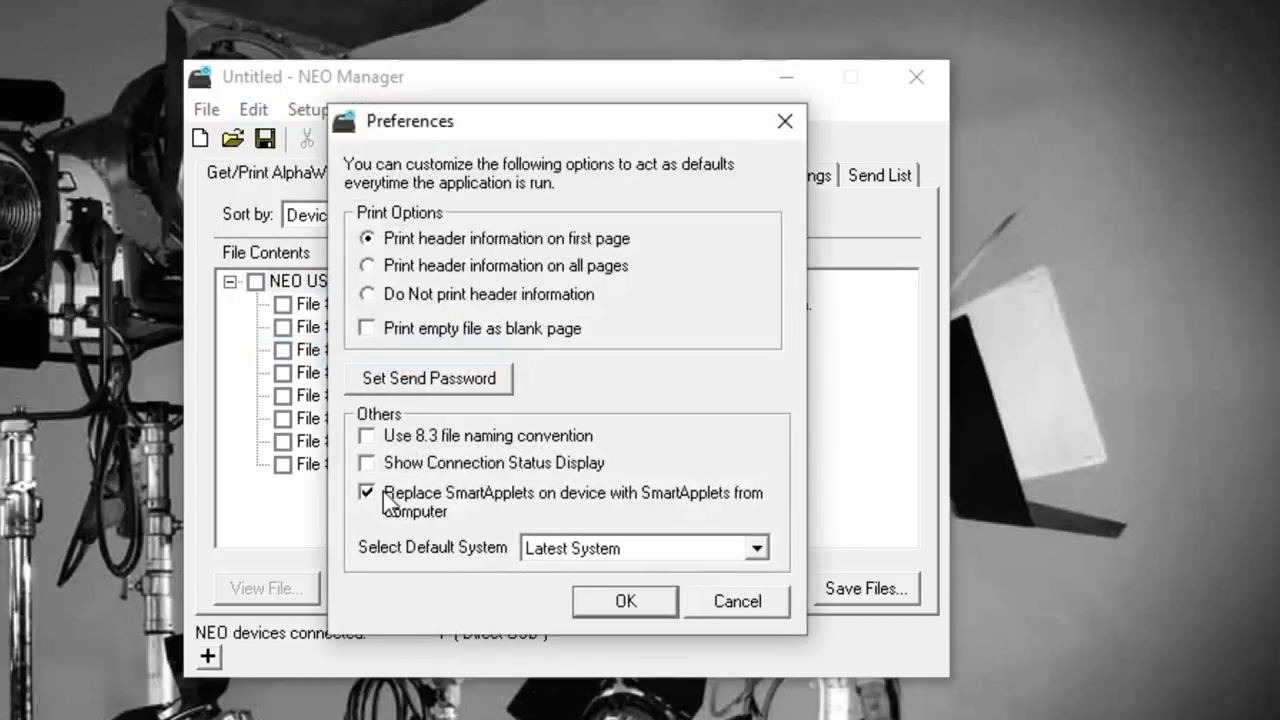
left_click(624, 601)
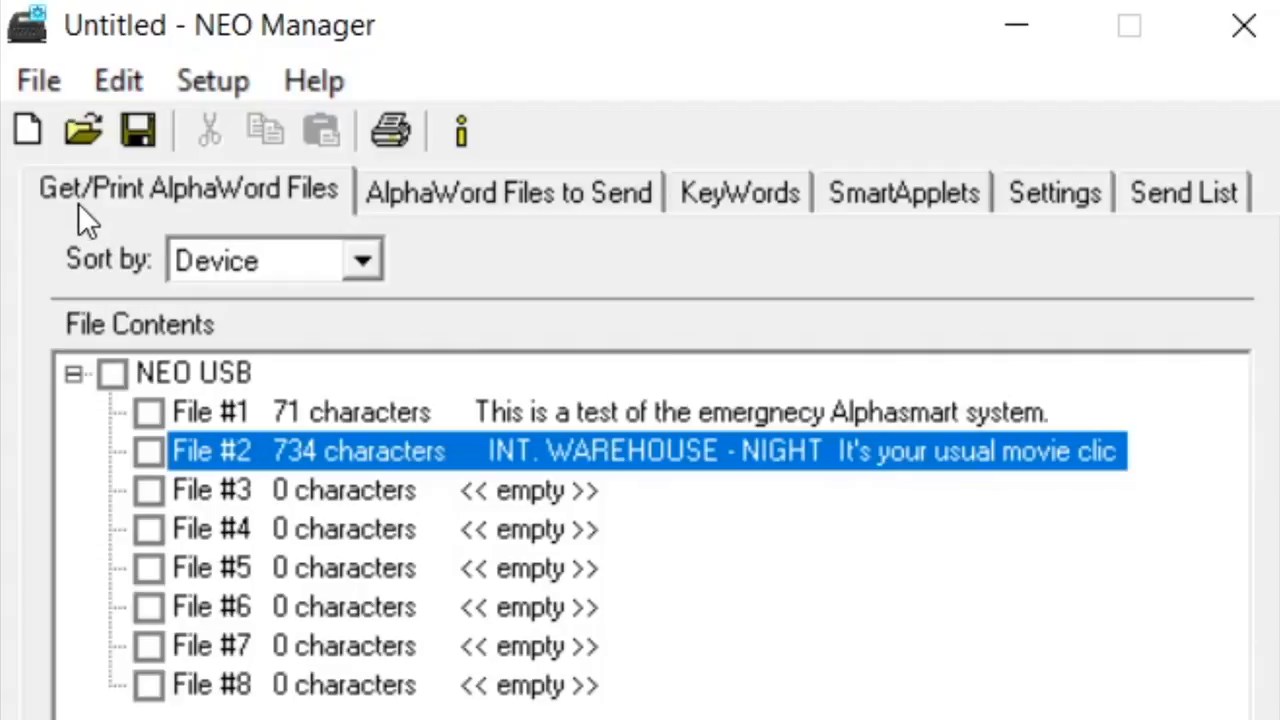
mouse_move(240, 215)
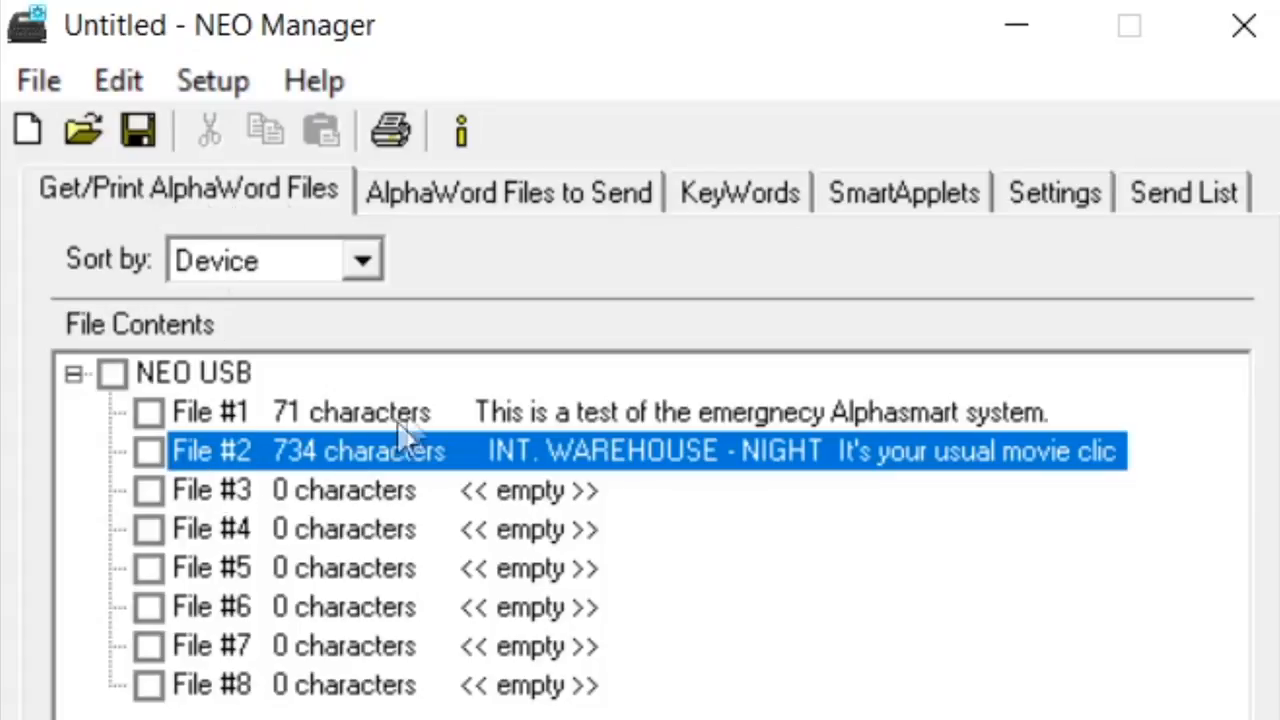
mouse_move(150, 500)
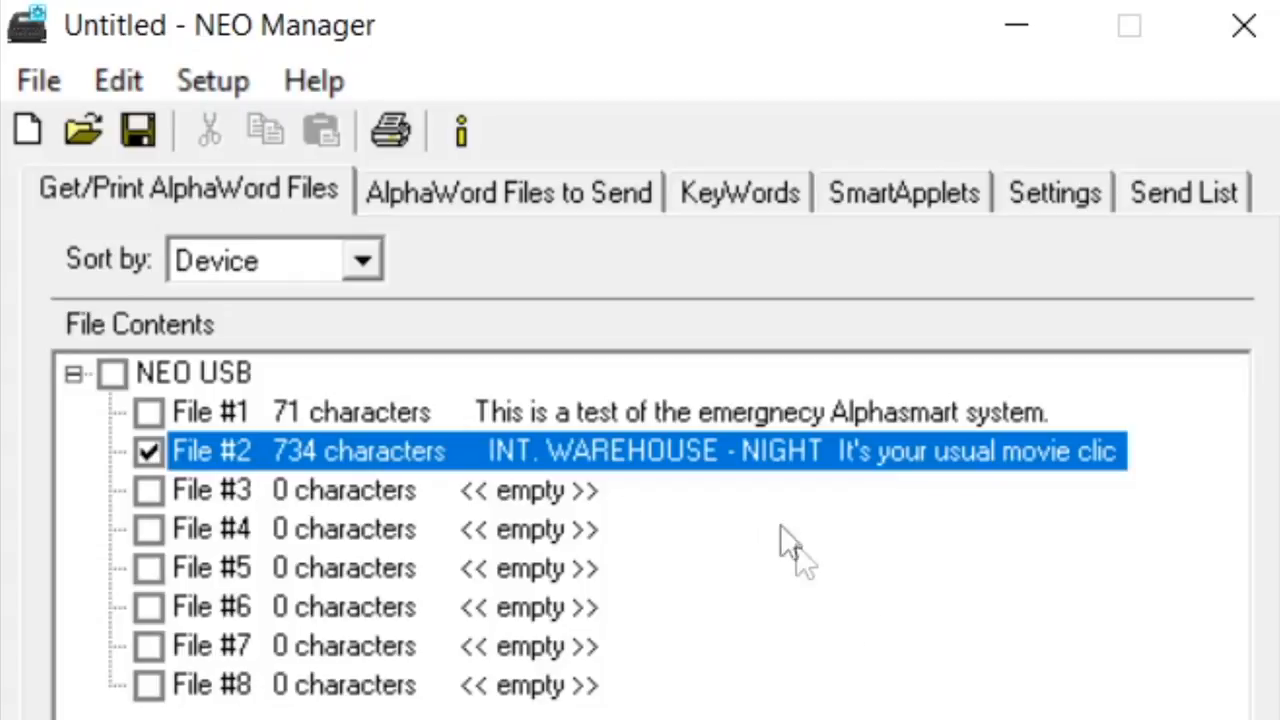
Step: Save the checked File #2 warehouse-night scene to the desktop
left_click(1158, 668)
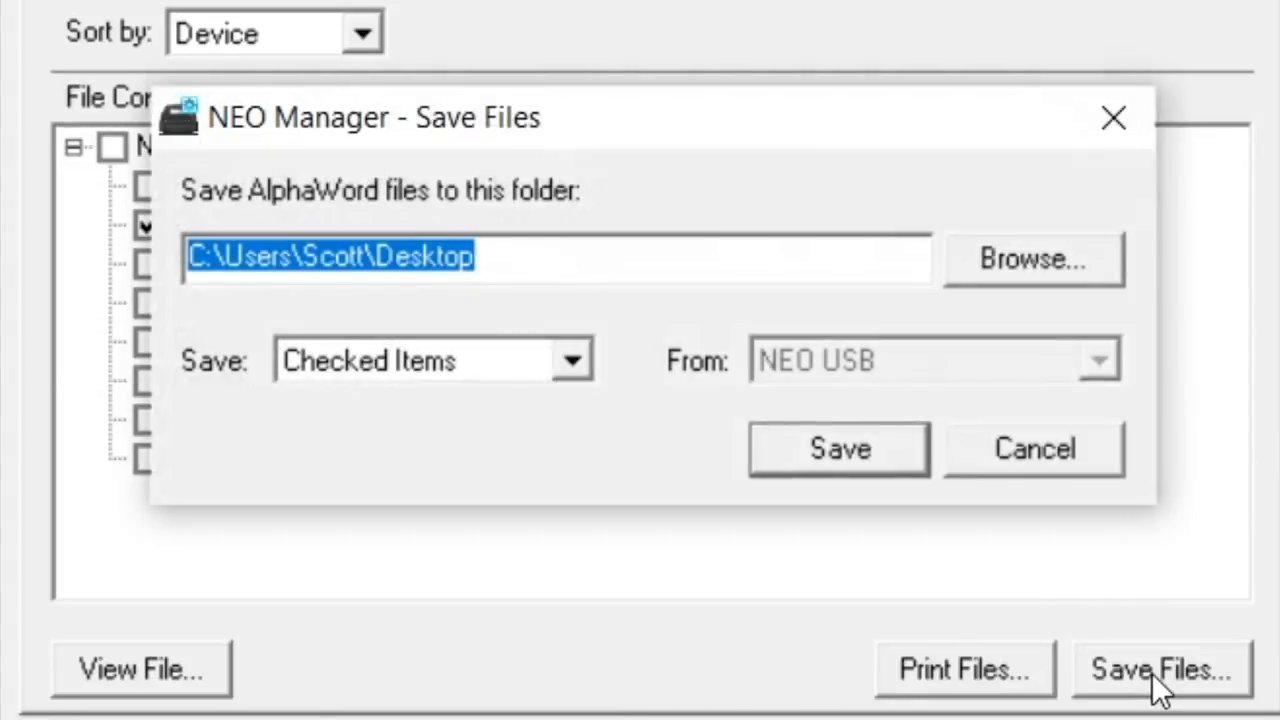
mouse_move(1100, 165)
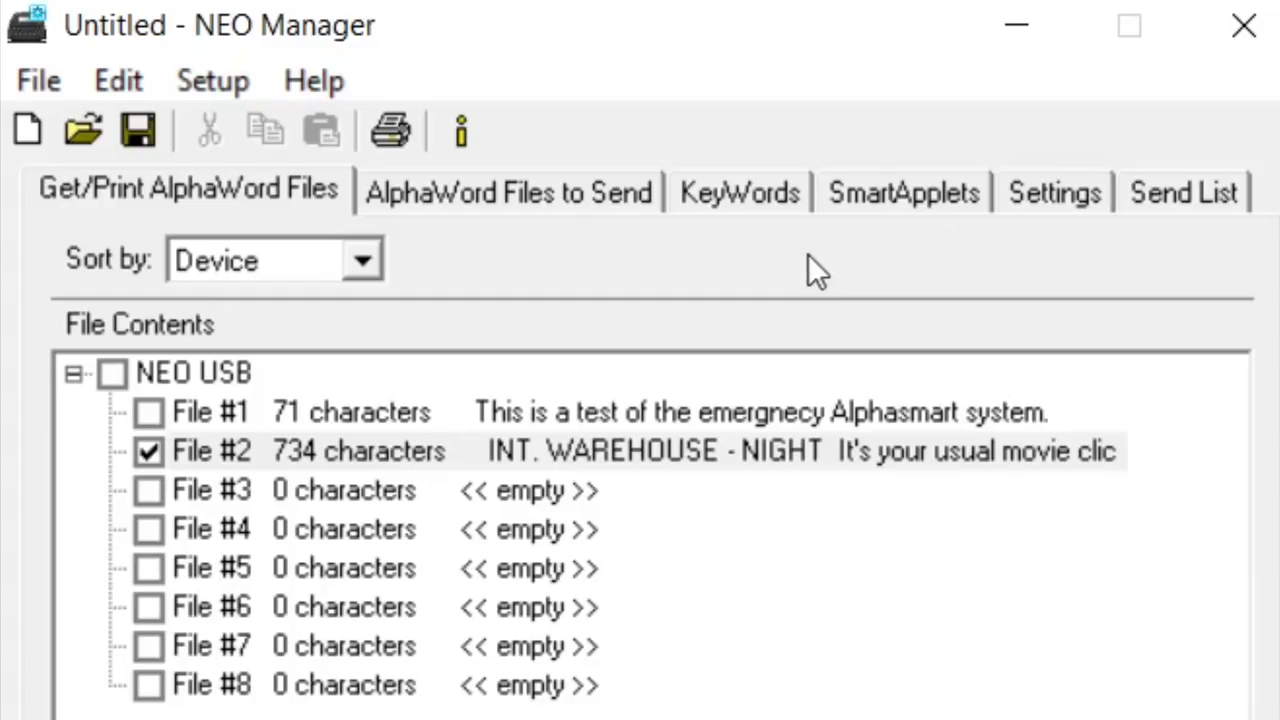
mouse_move(555, 240)
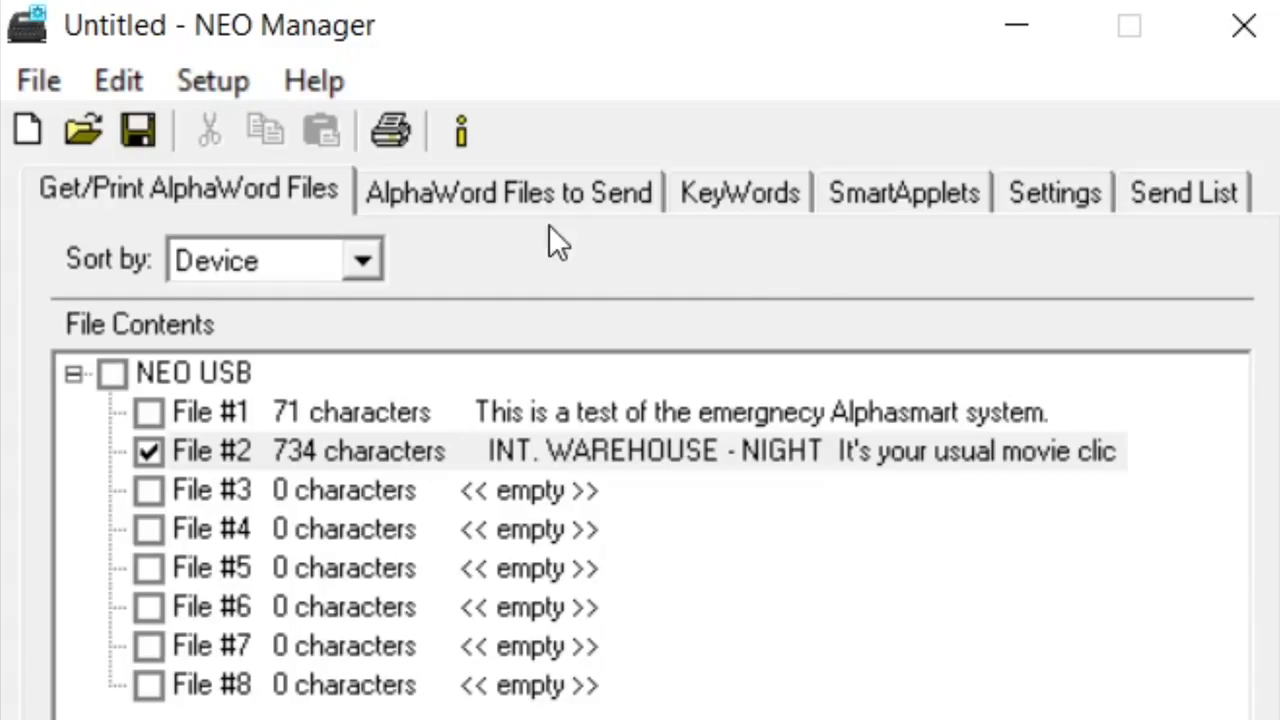
Step: Send File #3, the 'Once upon a midnight dreary' poem, to the NEO
left_click(508, 191)
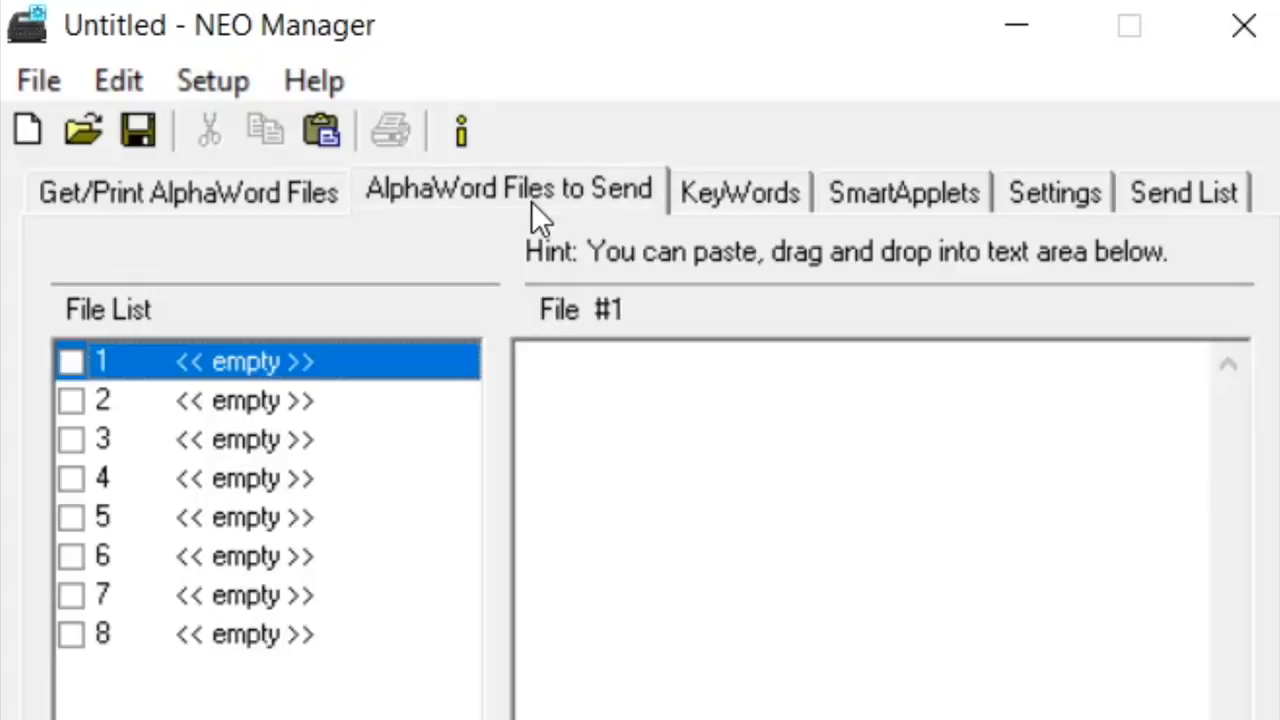
mouse_move(80, 640)
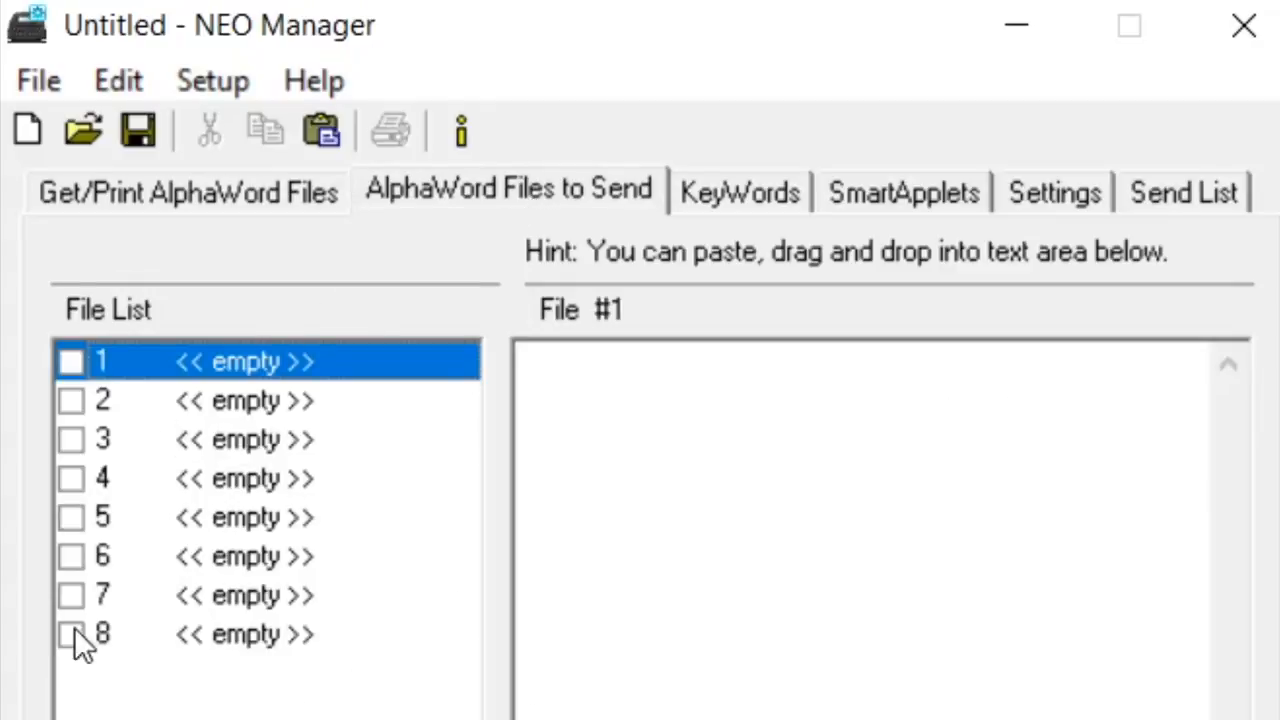
mouse_move(82, 455)
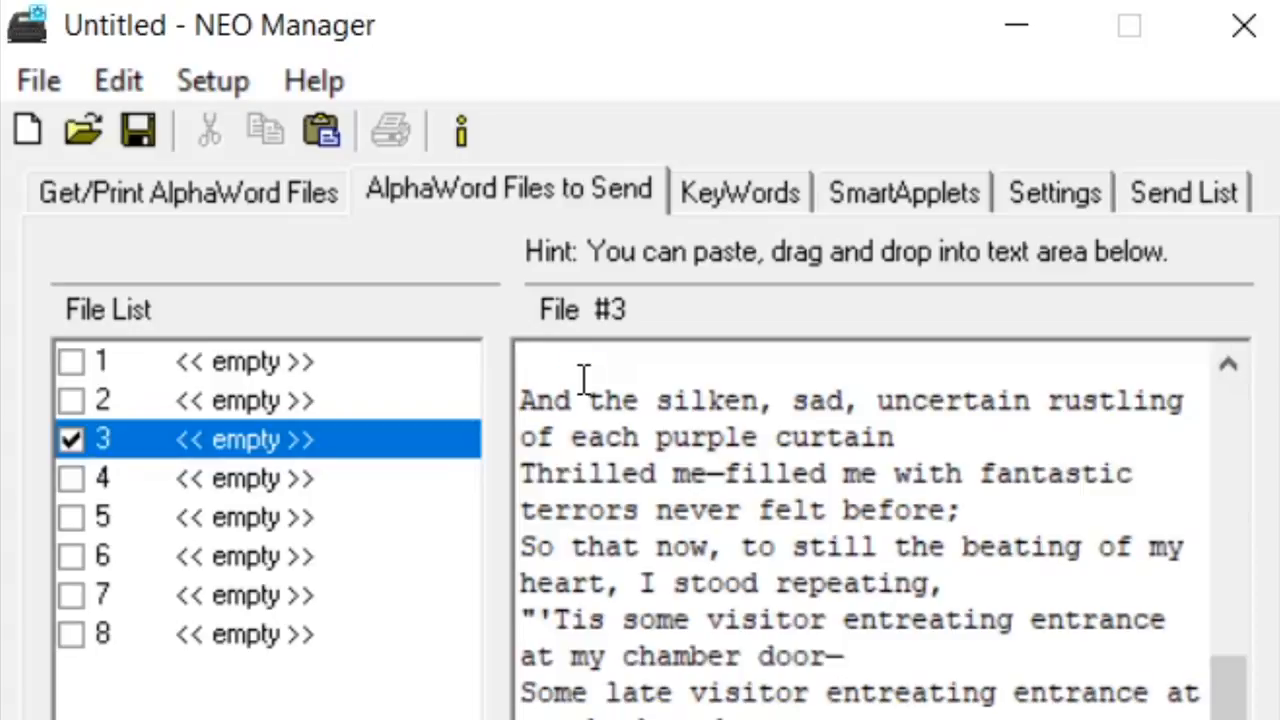
scroll("up", 3)
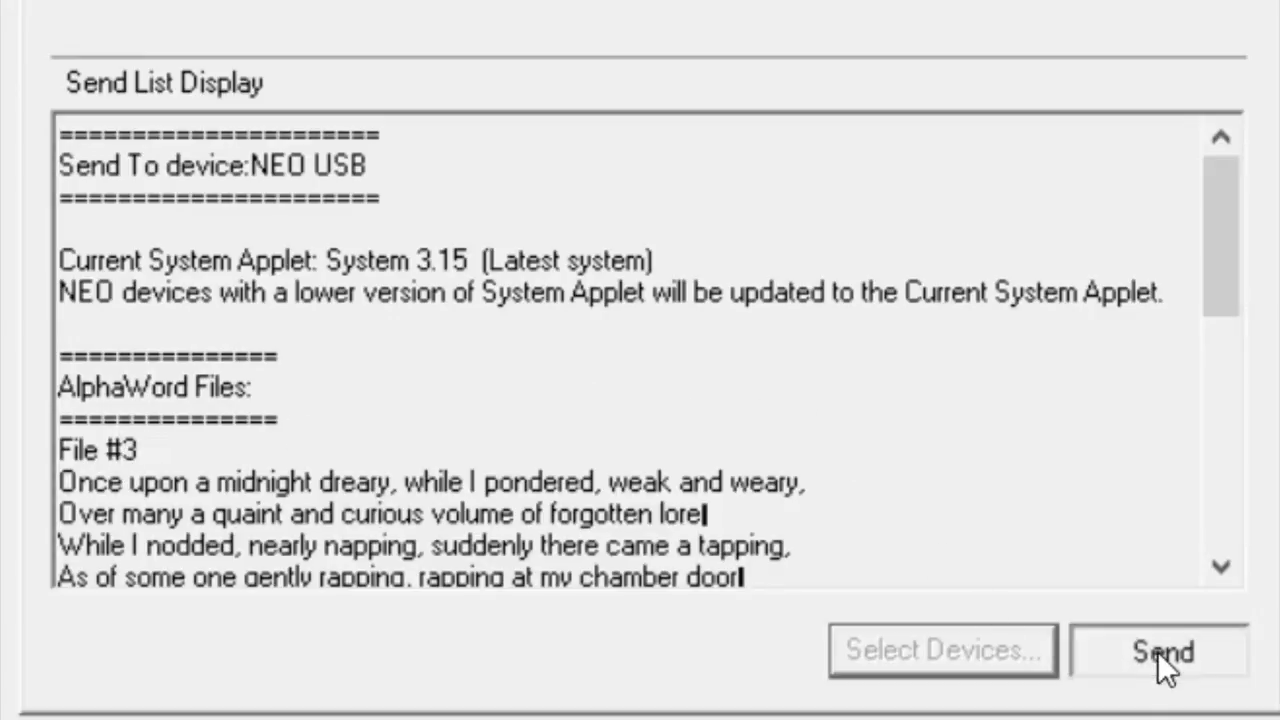
left_click(1159, 650)
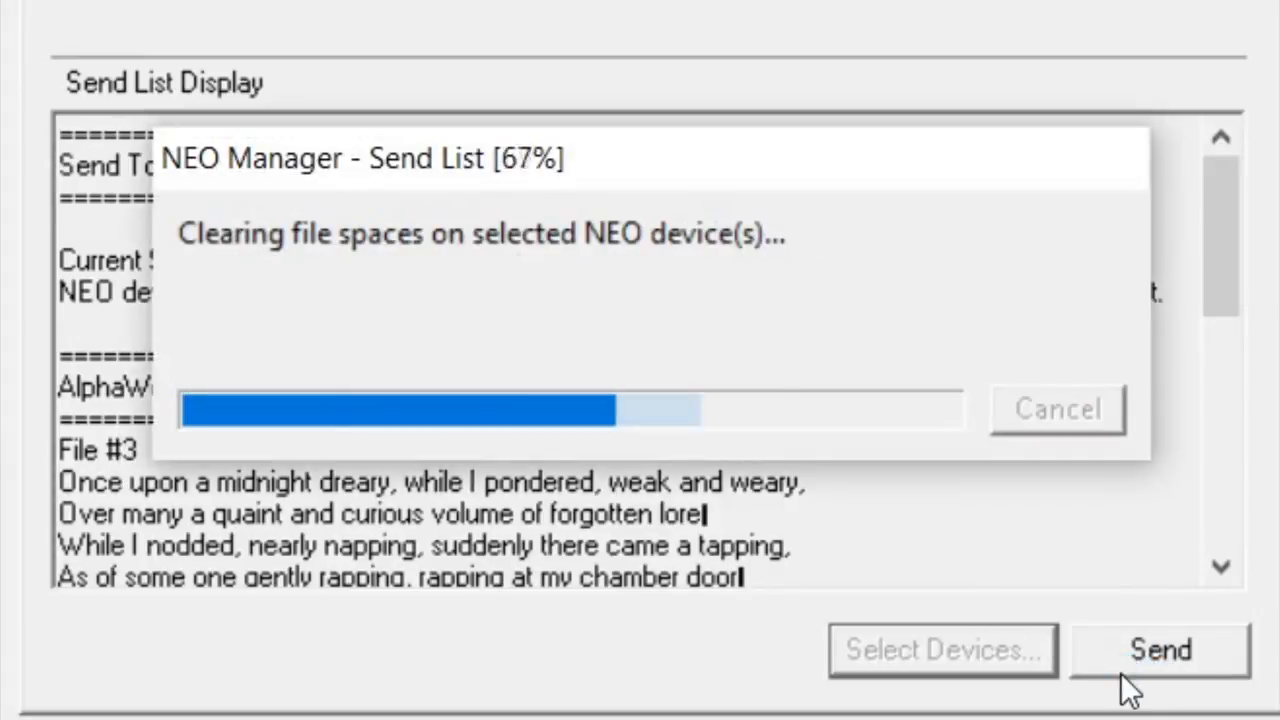